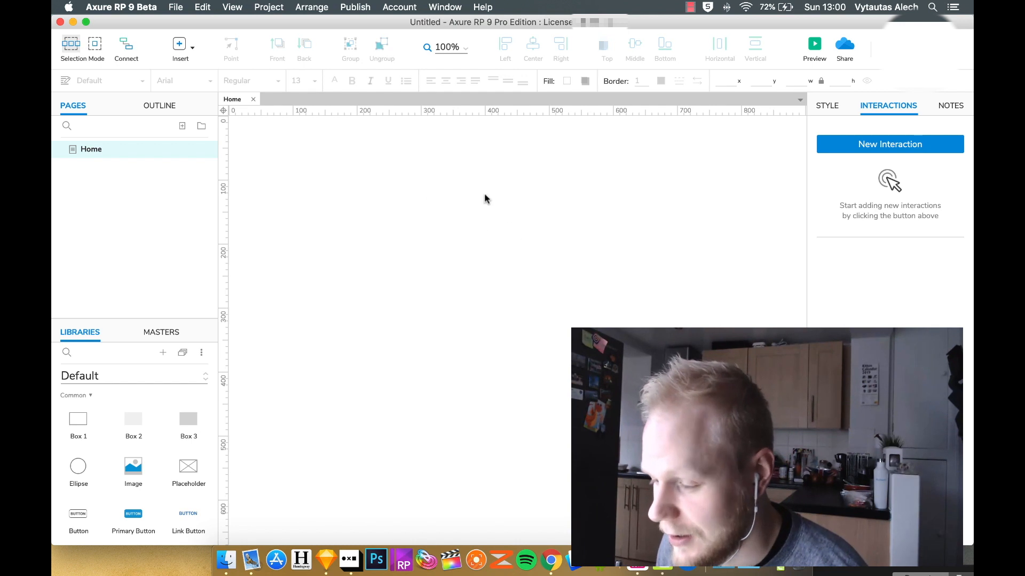
mouse_move(498, 270)
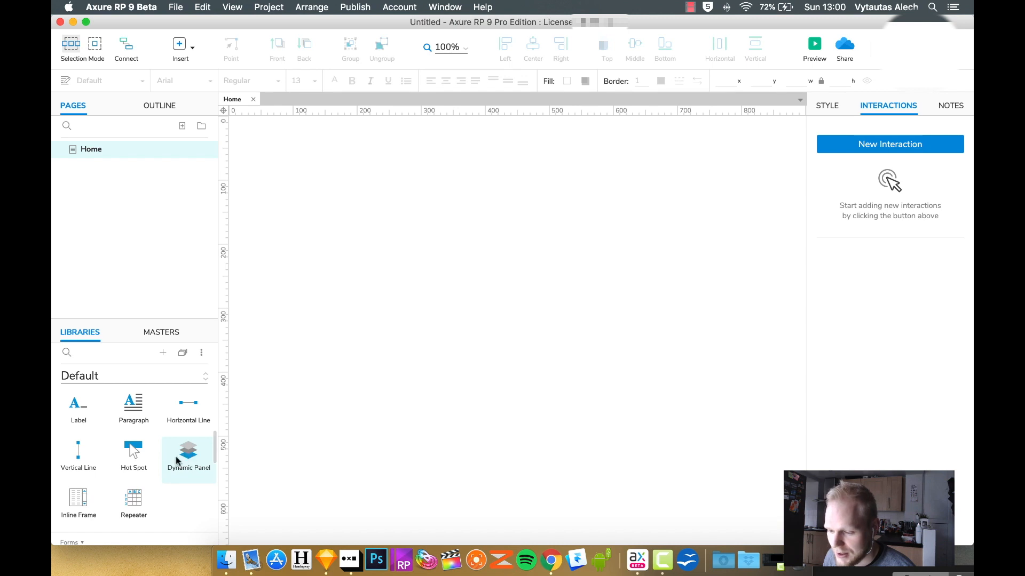
mouse_move(560, 250)
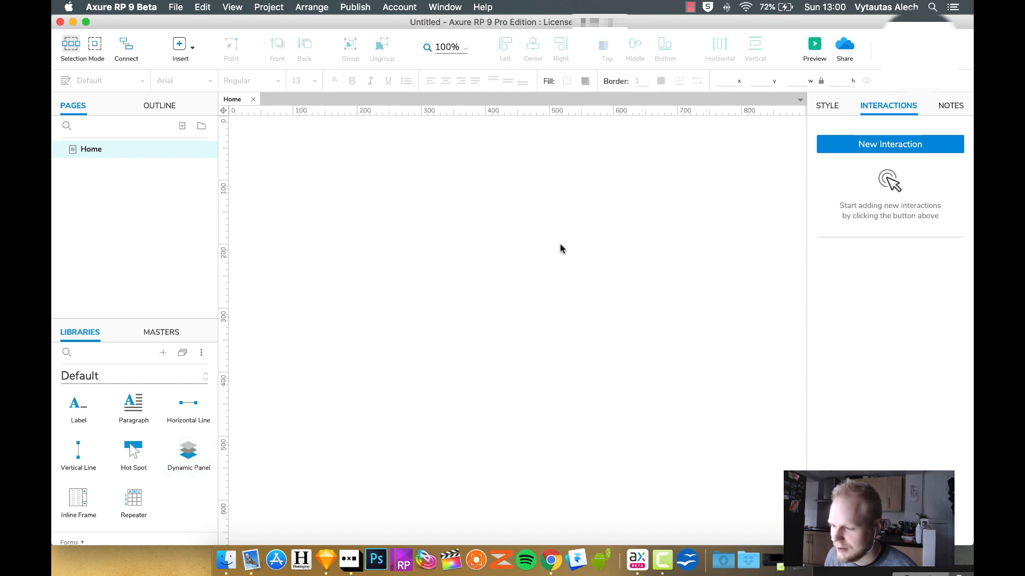
- Combine the image placeholder and lorem ipsum paragraph into one dynamic panel, then select it
drag(407, 245, 599, 354)
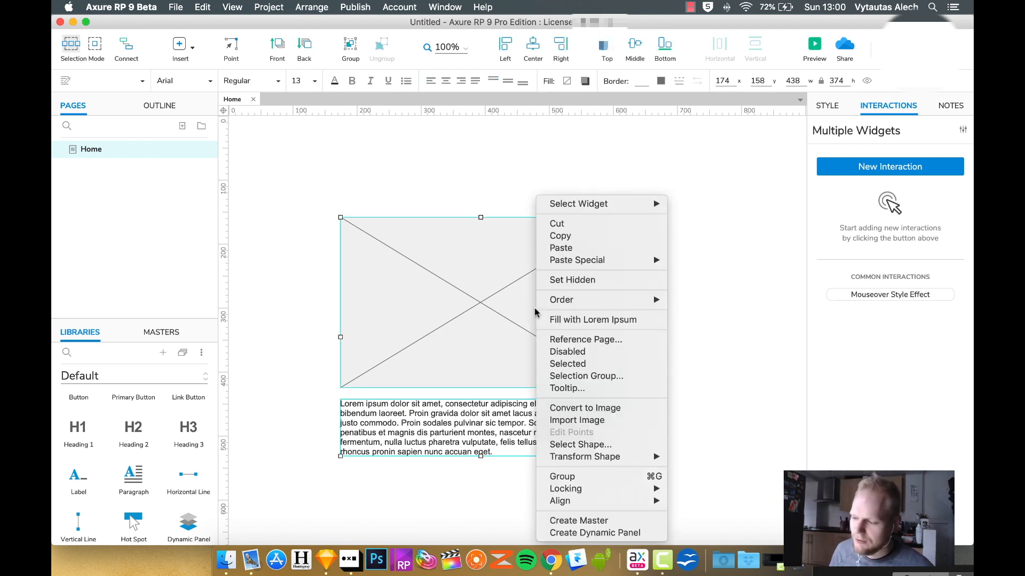
mouse_move(594, 533)
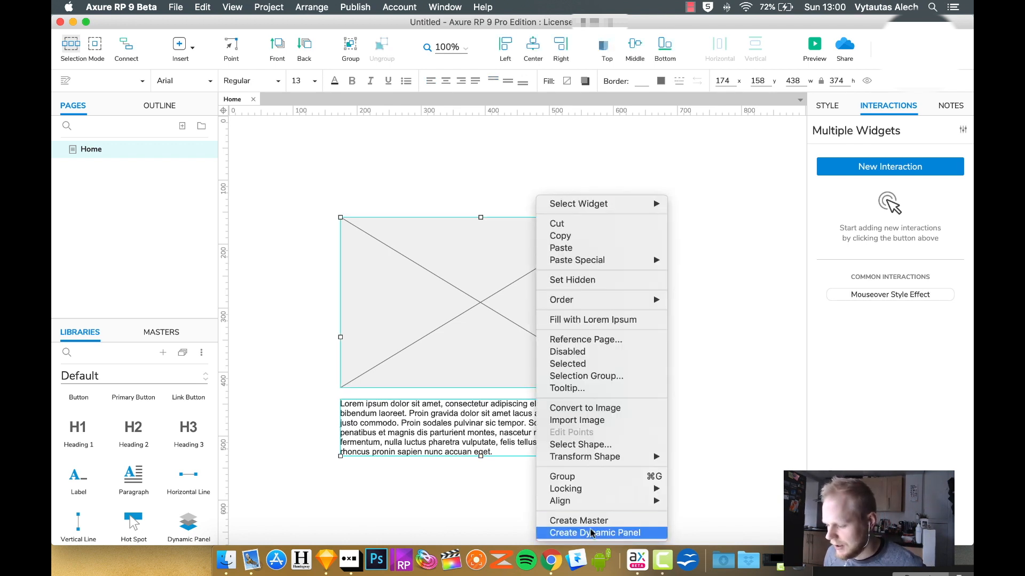
click(593, 532)
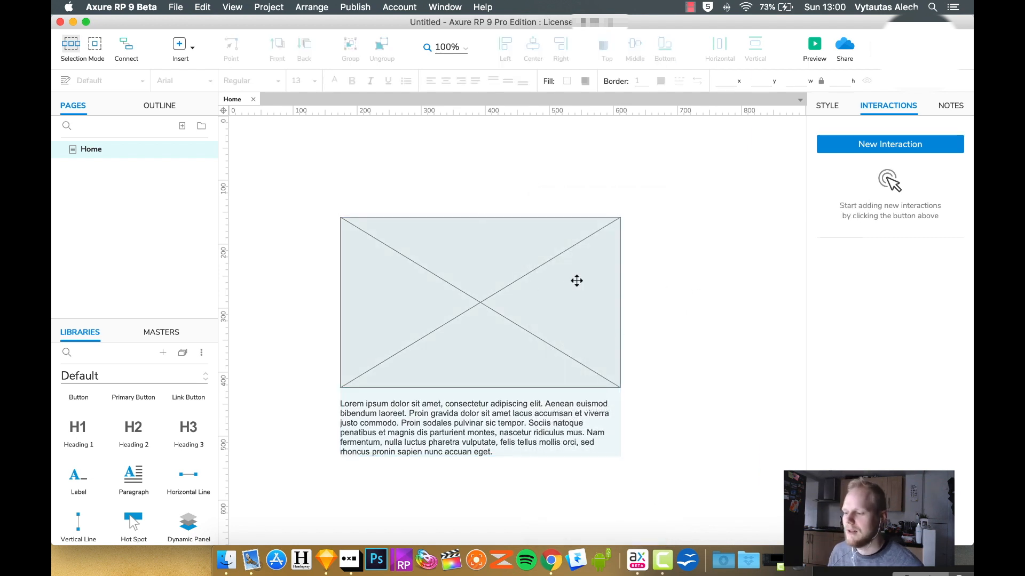
click(481, 303)
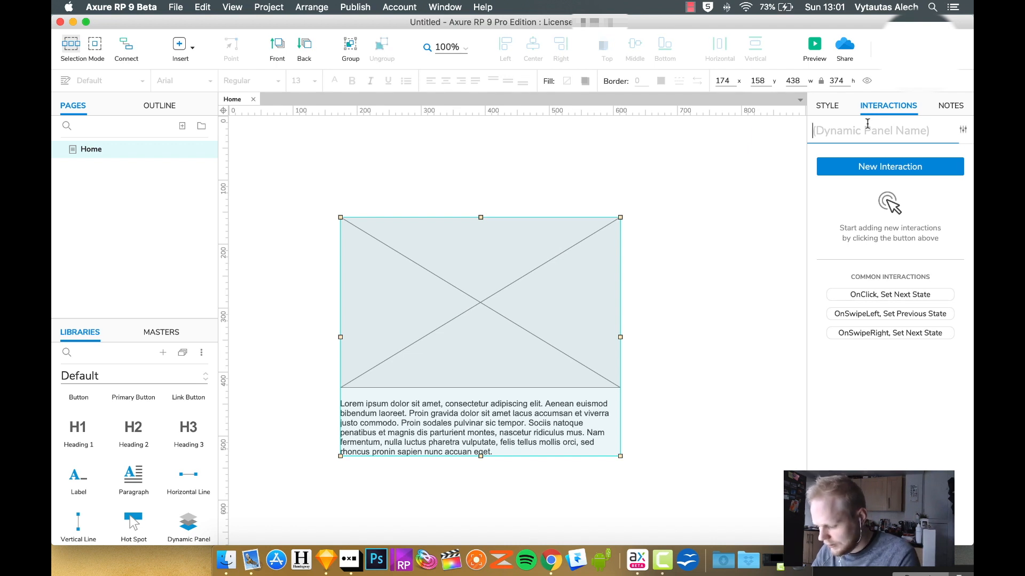
- Enter 'Dynamic test' as the panel name, then open and close its options popup
text(Dynamic)
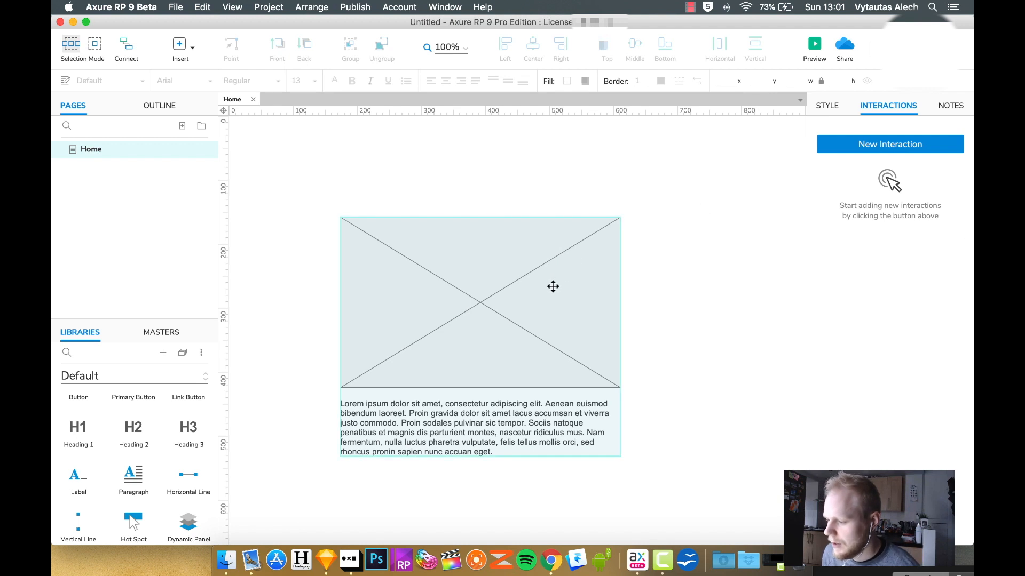
click(481, 302)
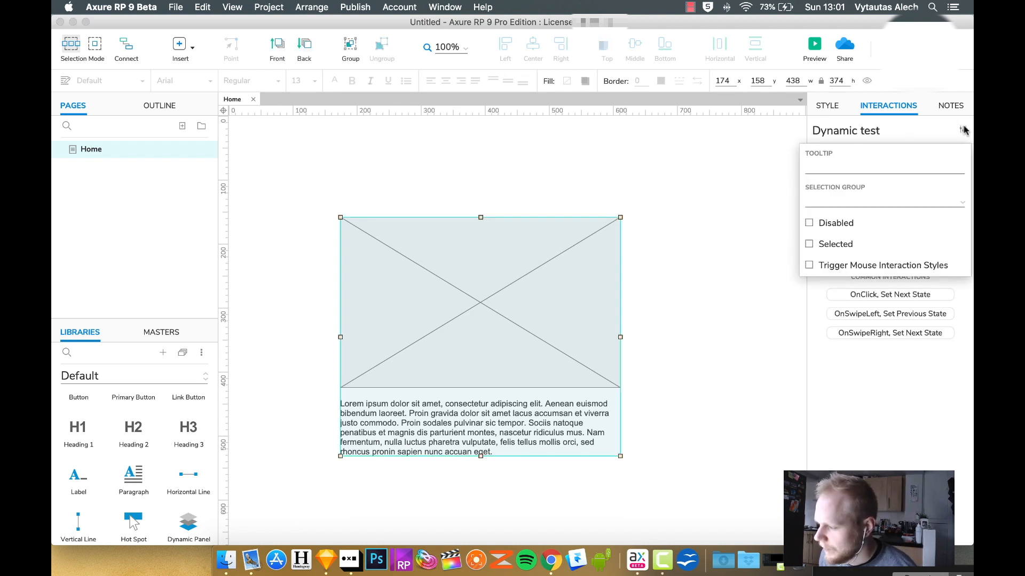
click(884, 165)
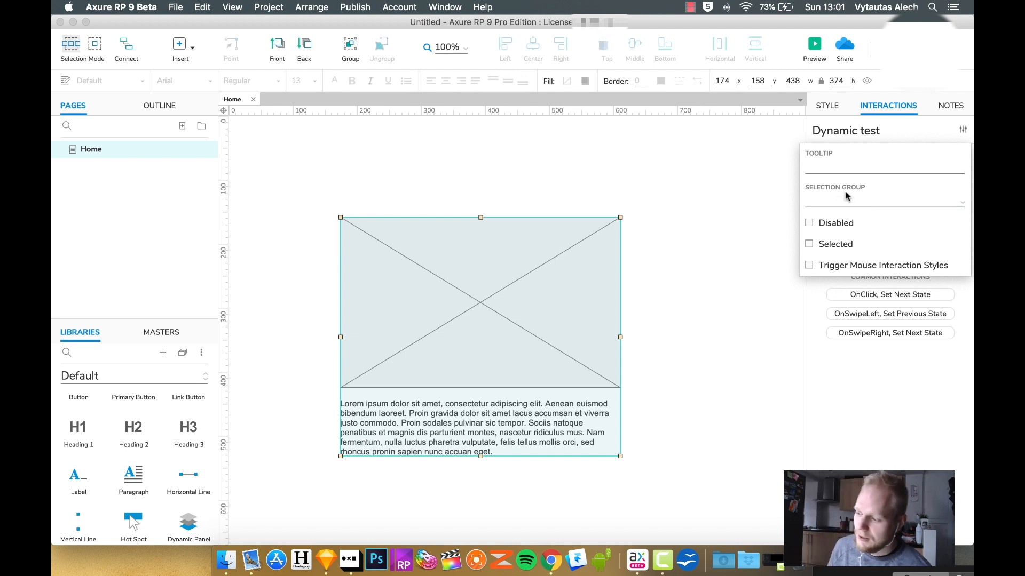
click(882, 201)
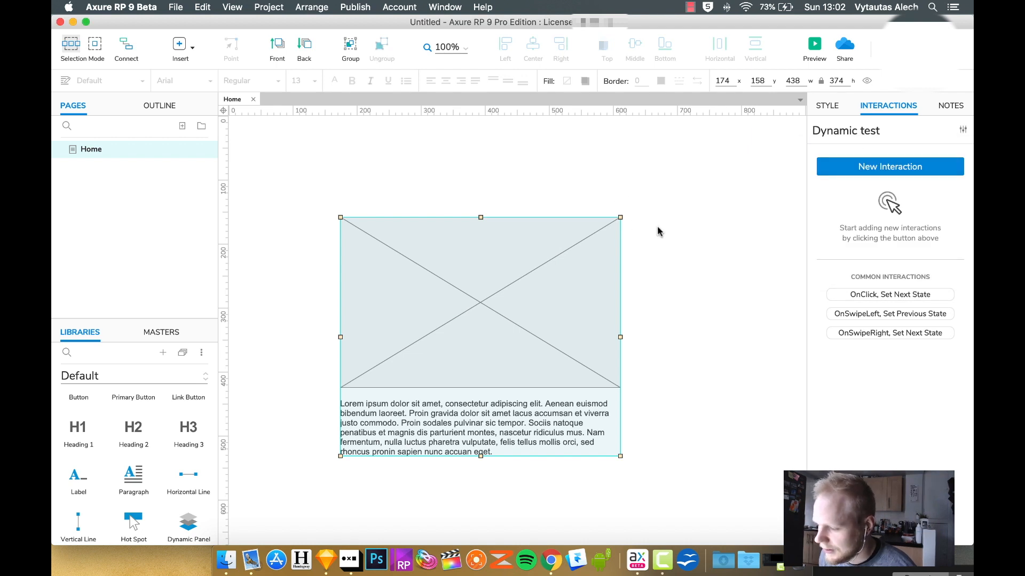
mouse_move(491, 332)
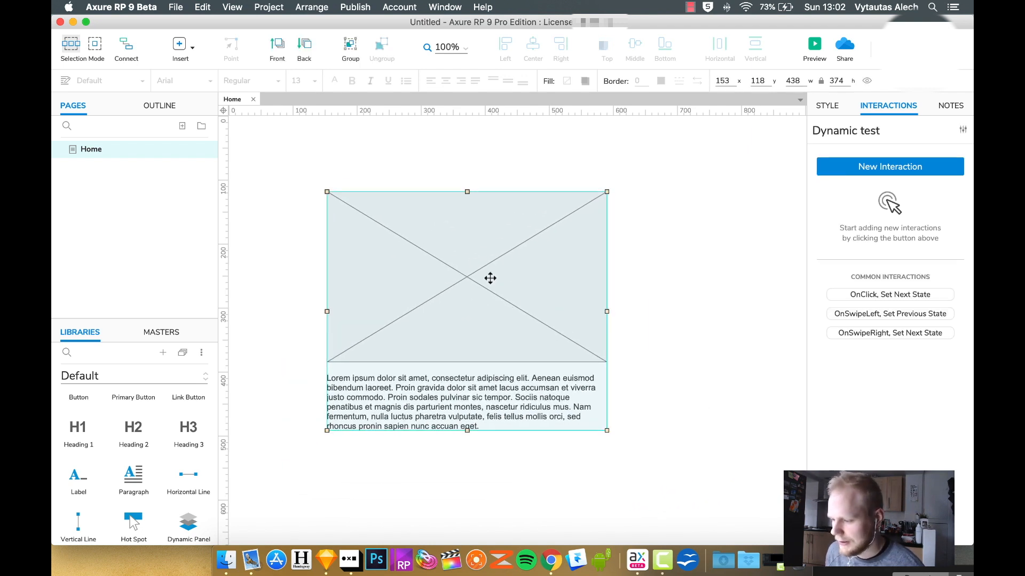
- Open the panel's State1 and place a Heading 1 and a button right of the panel
double_click(466, 277)
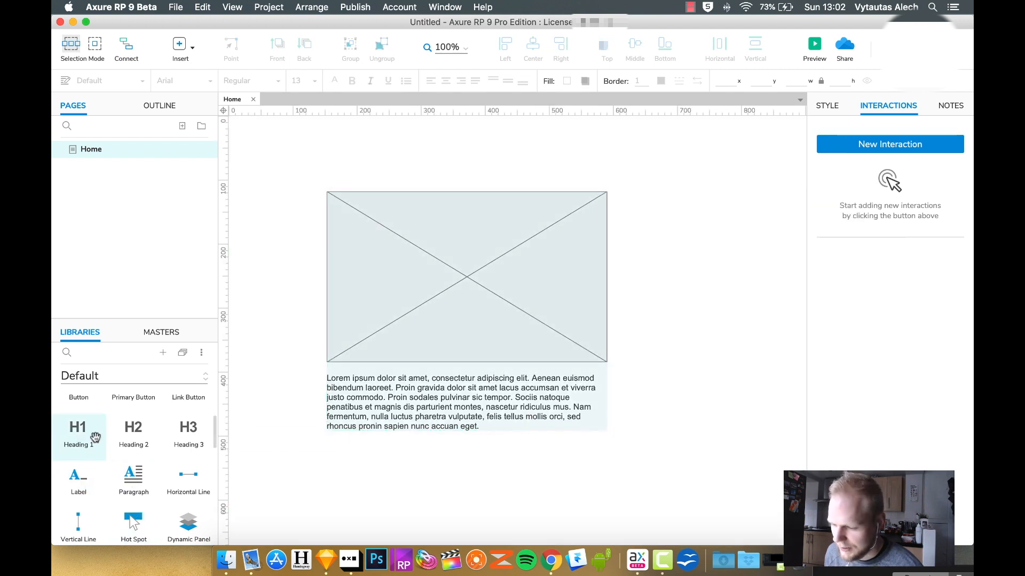
drag(77, 435, 676, 253)
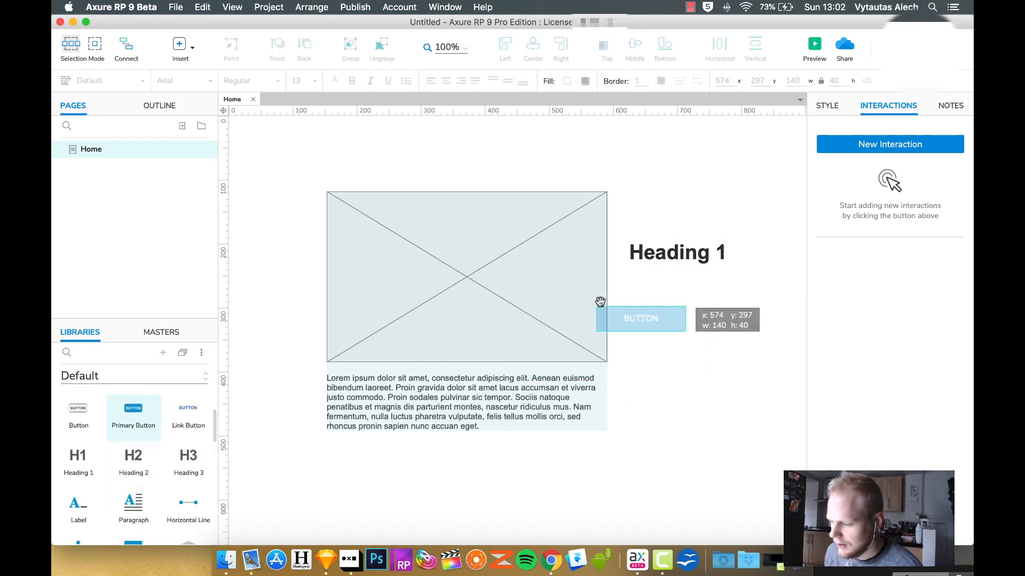
drag(640, 319, 673, 285)
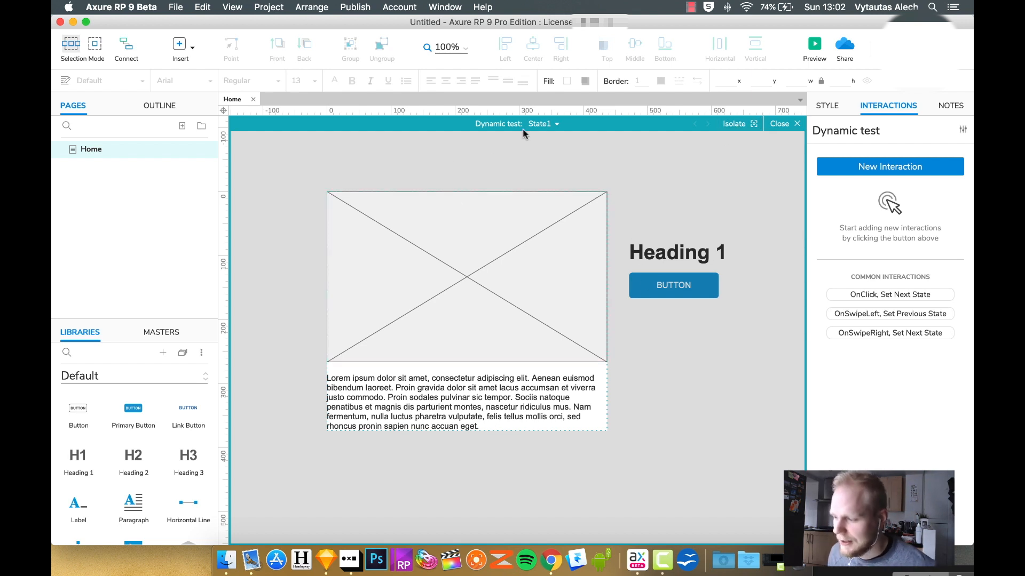
- Add State2 to Dynamic test with paragraphs, then toggle between State1 and State2
click(544, 123)
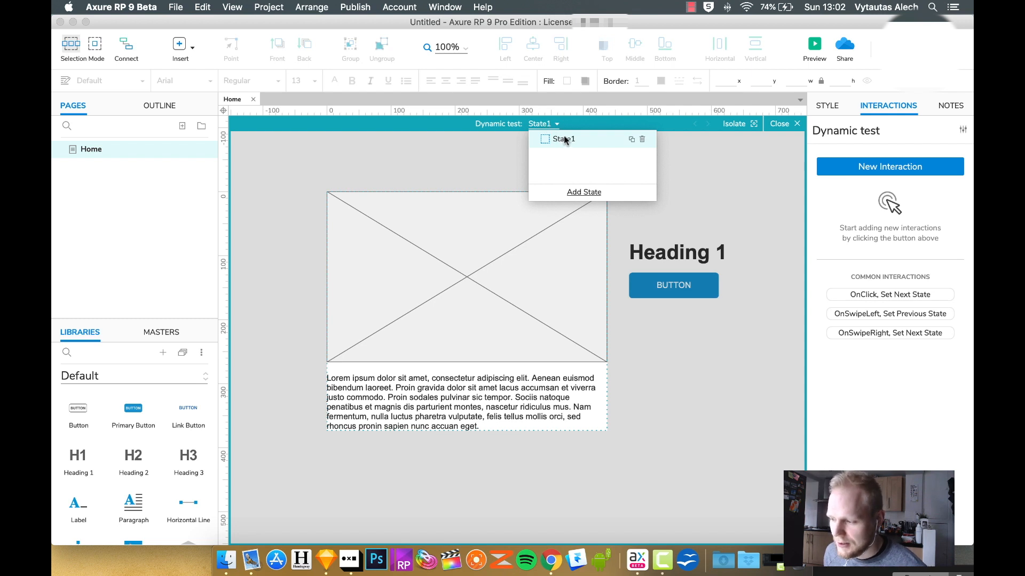
click(583, 192)
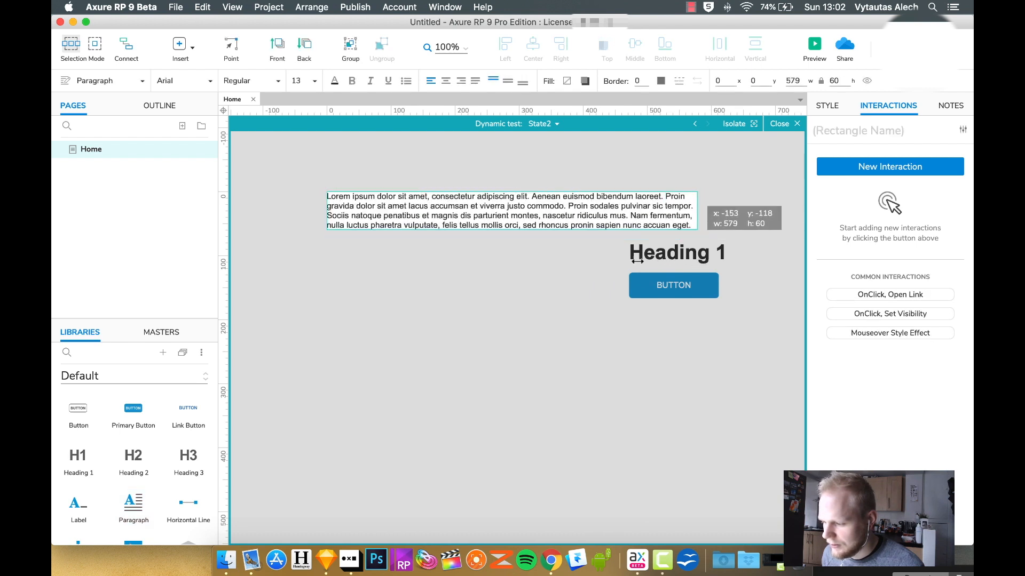
click(556, 125)
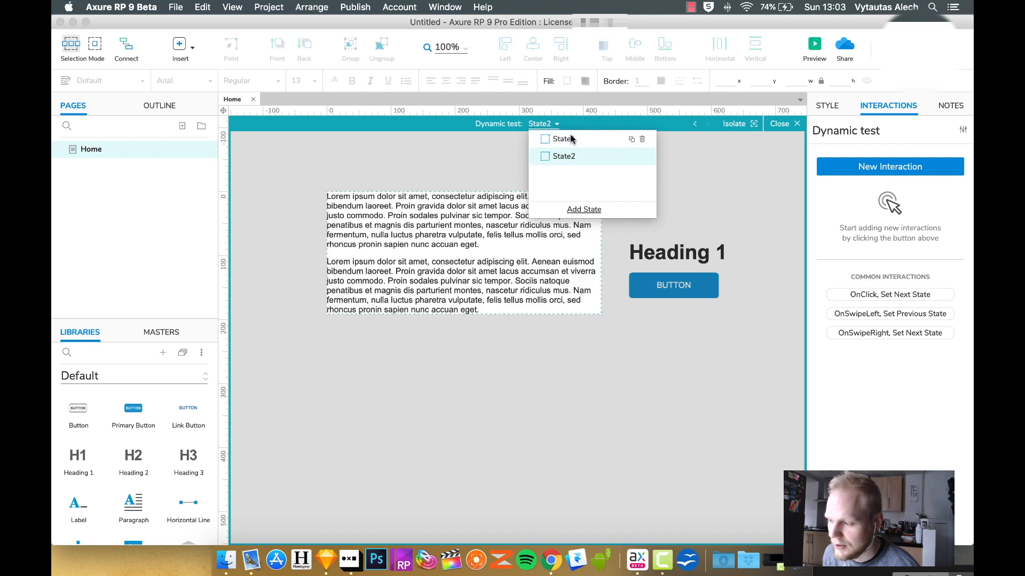
click(694, 124)
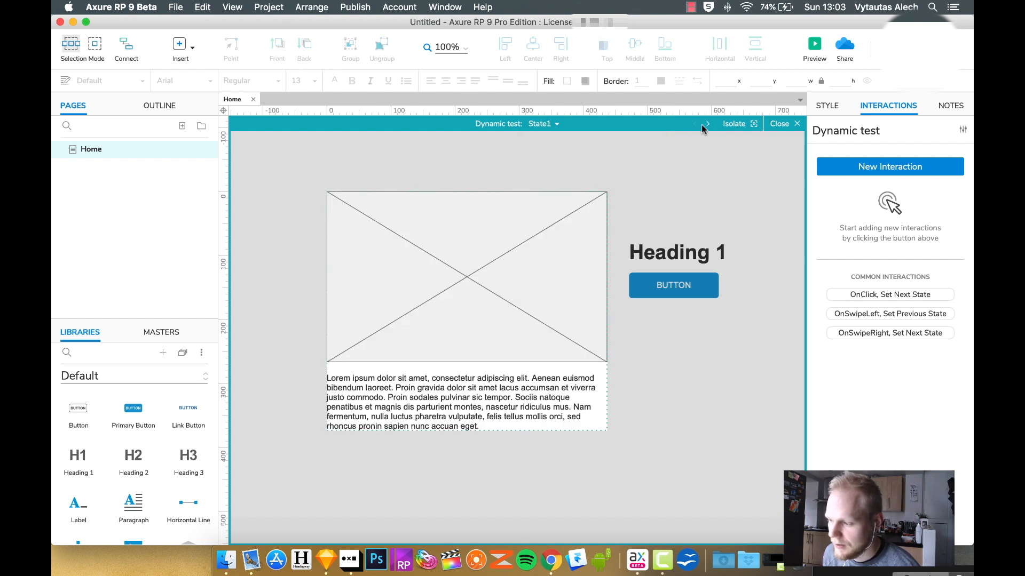
click(705, 124)
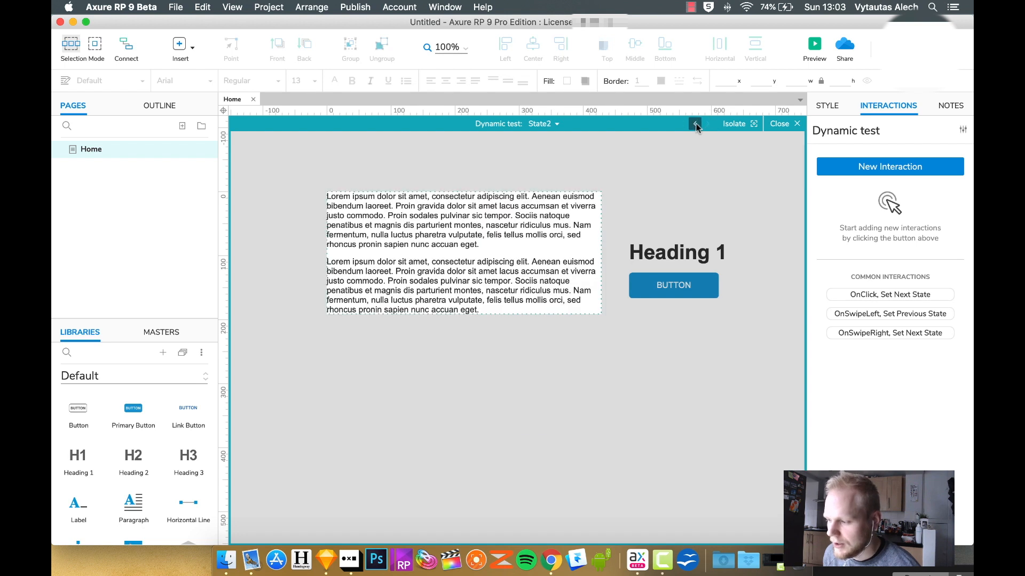
click(556, 124)
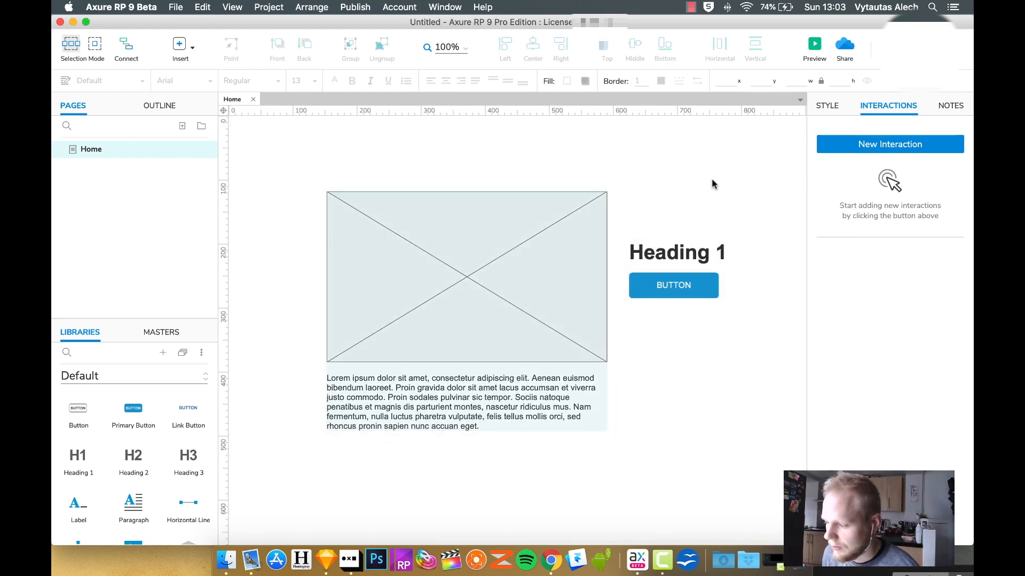
- Give the button an OnClick Set Panel State action that sets Dynamic test to Next
click(673, 285)
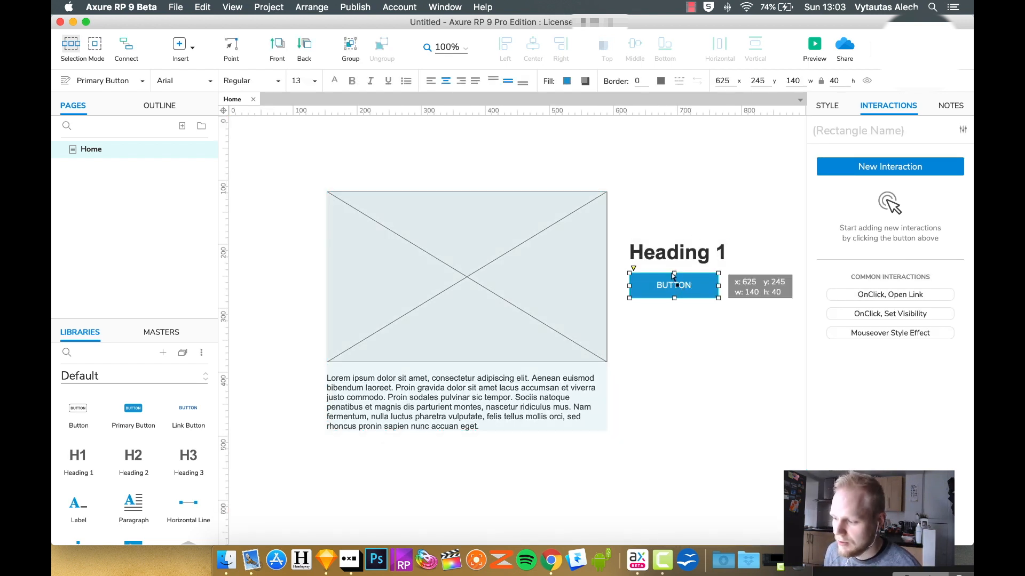
mouse_move(724, 309)
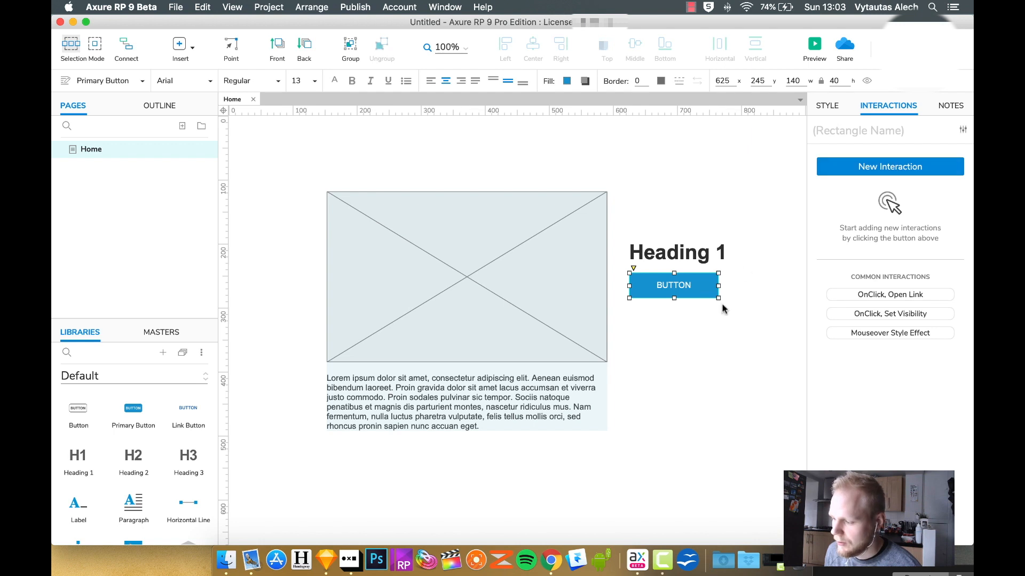
mouse_move(687, 291)
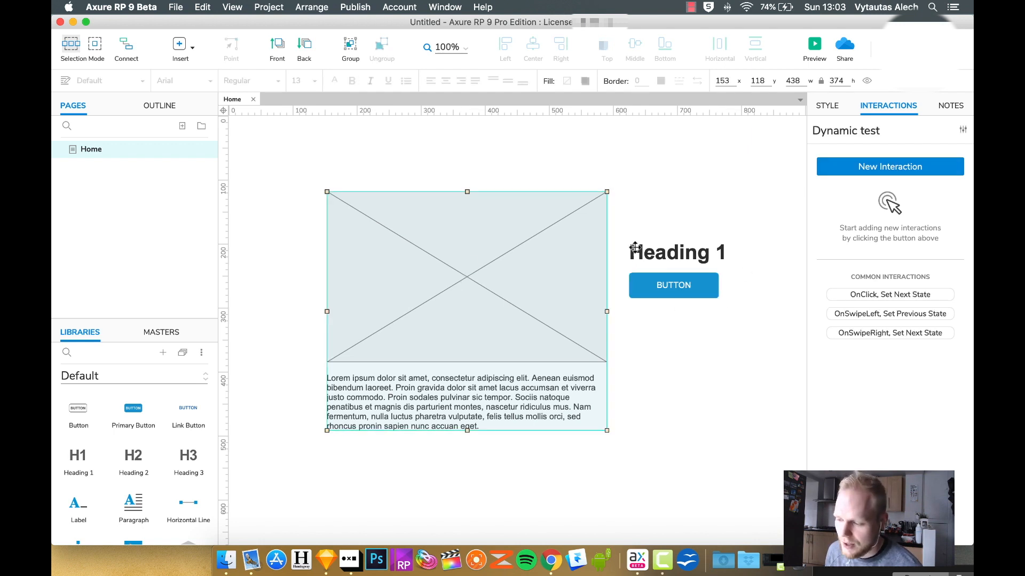
click(675, 252)
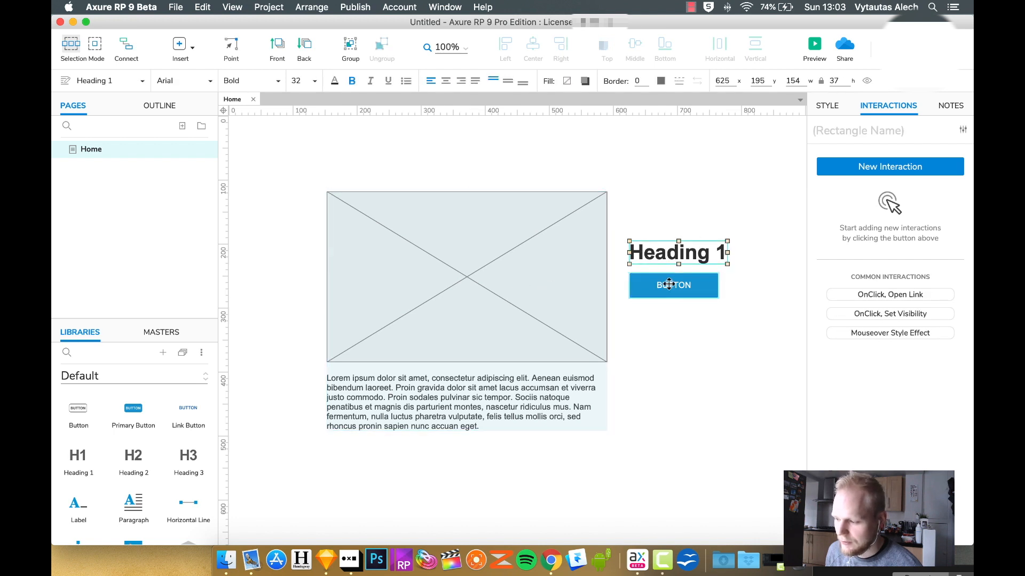
click(888, 166)
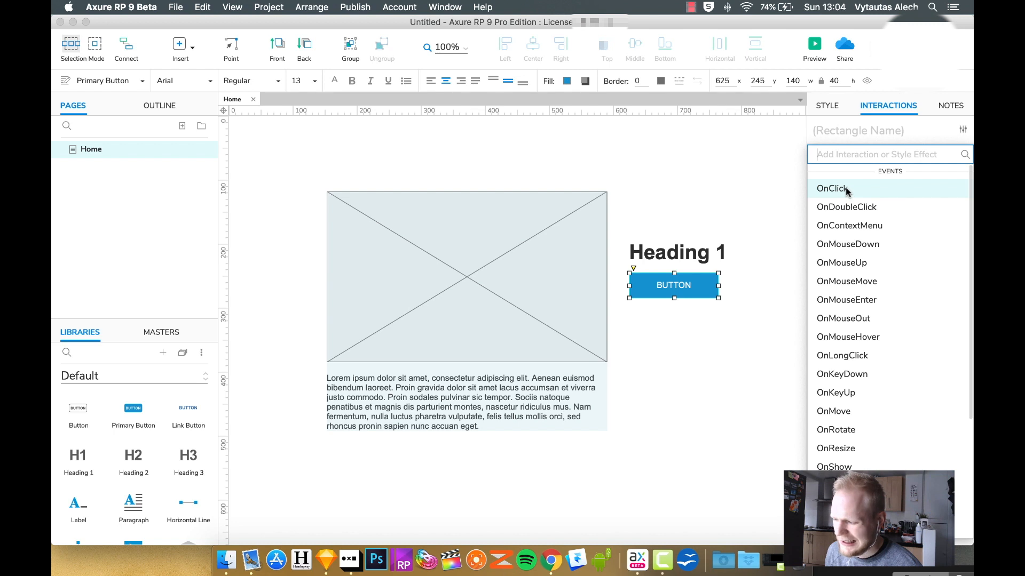
click(830, 188)
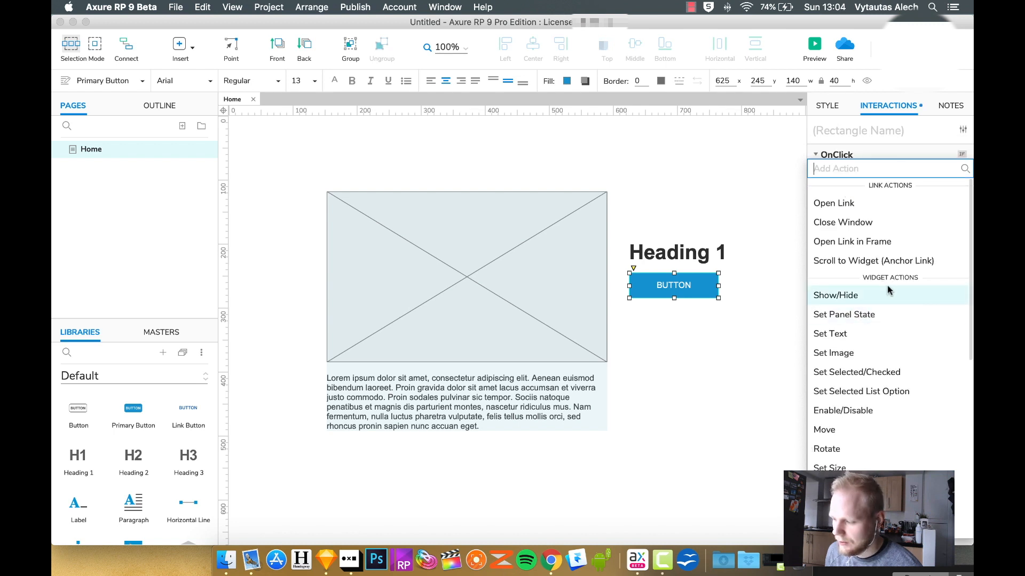
mouse_move(856, 318)
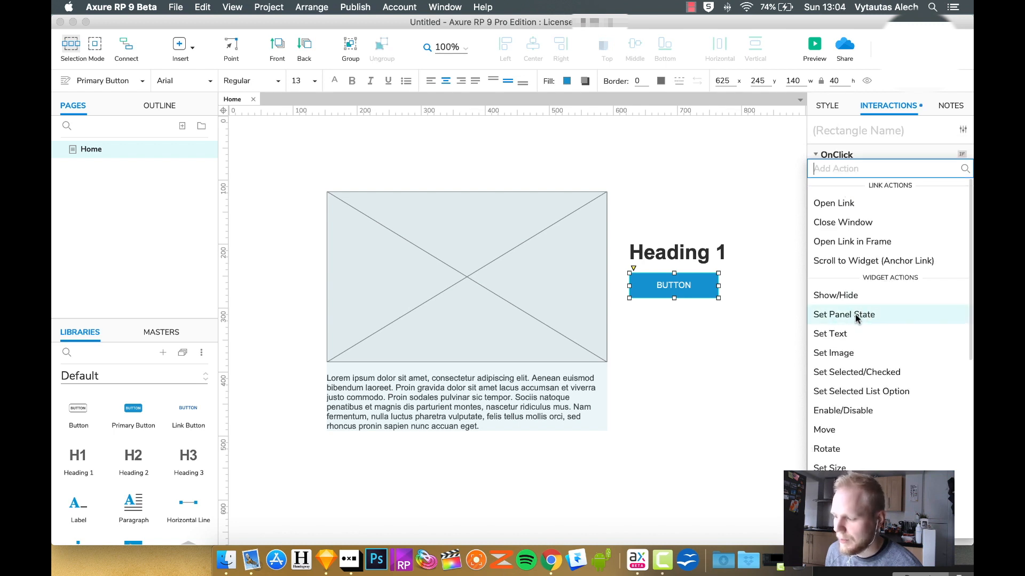
mouse_move(849, 319)
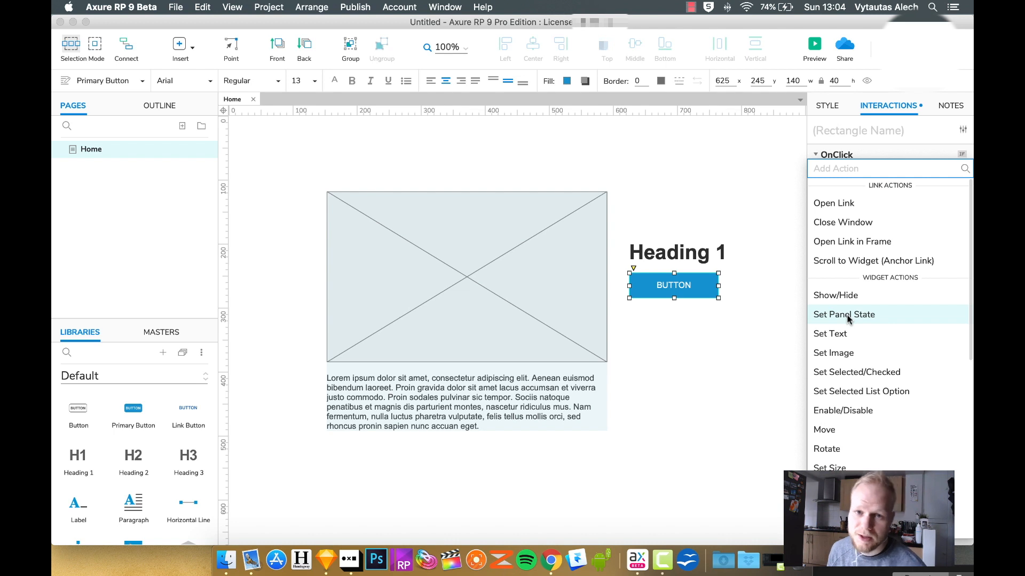
click(844, 315)
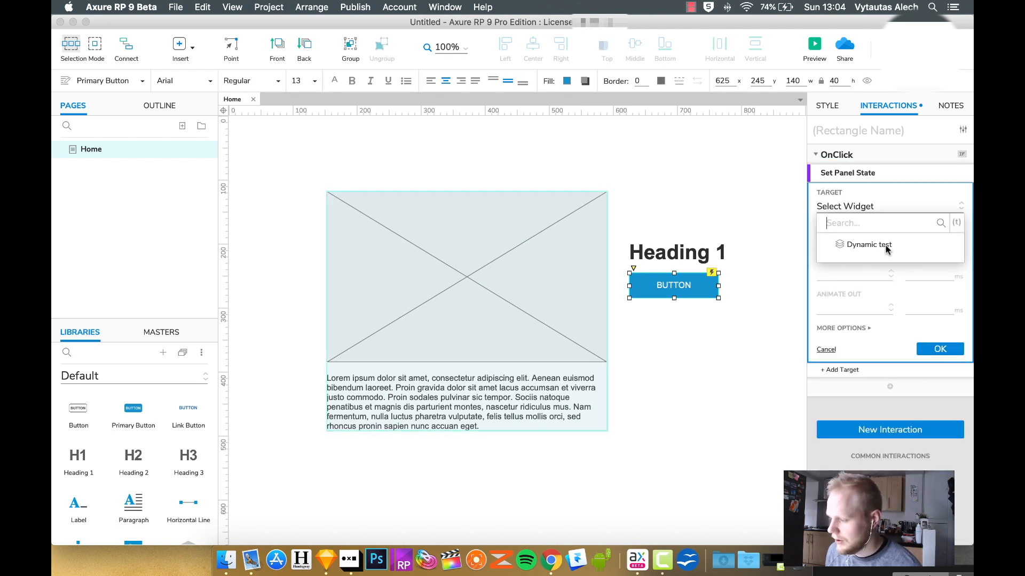
click(869, 244)
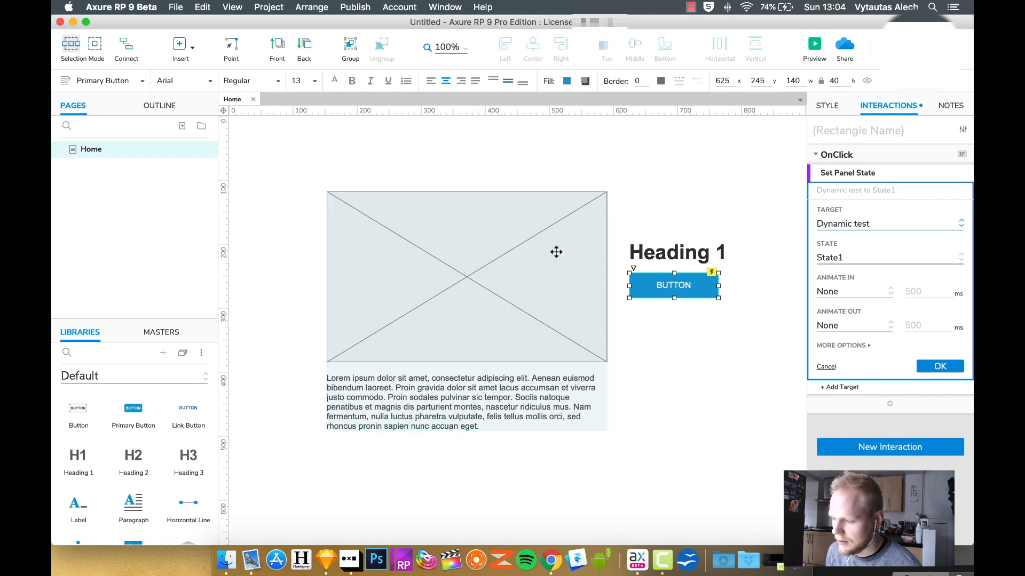
click(889, 256)
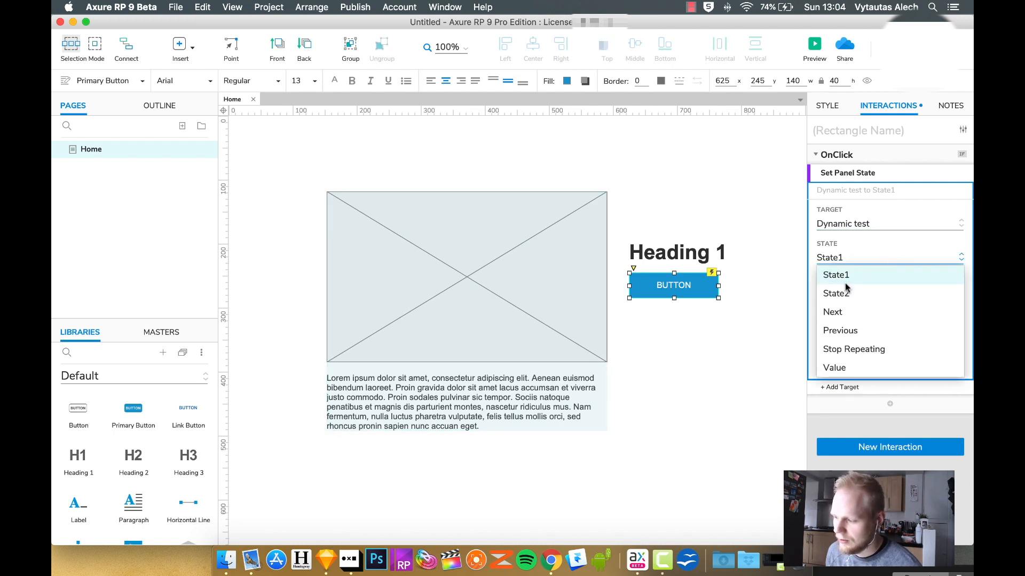
mouse_move(843, 293)
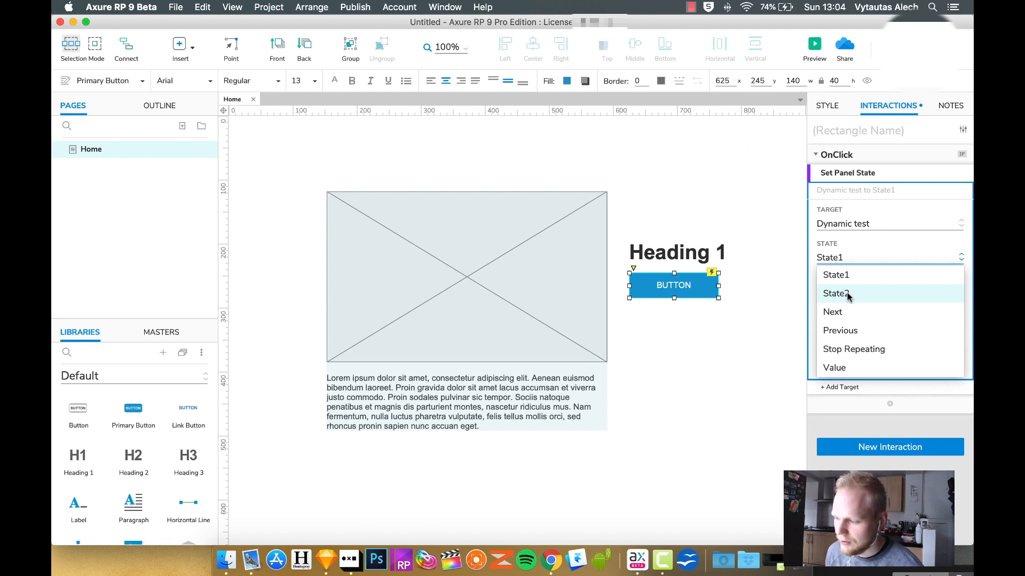
mouse_move(843, 312)
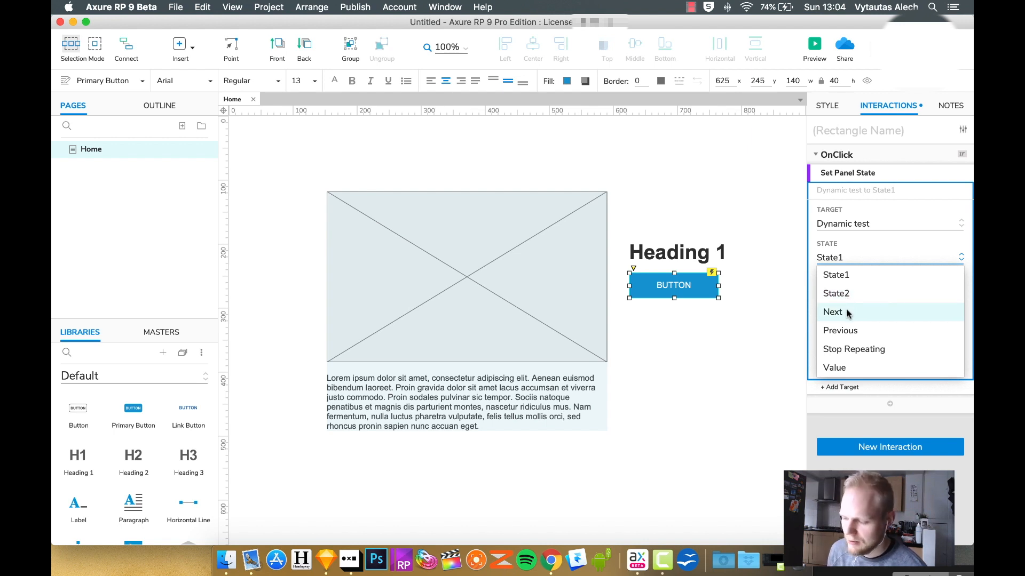
click(833, 311)
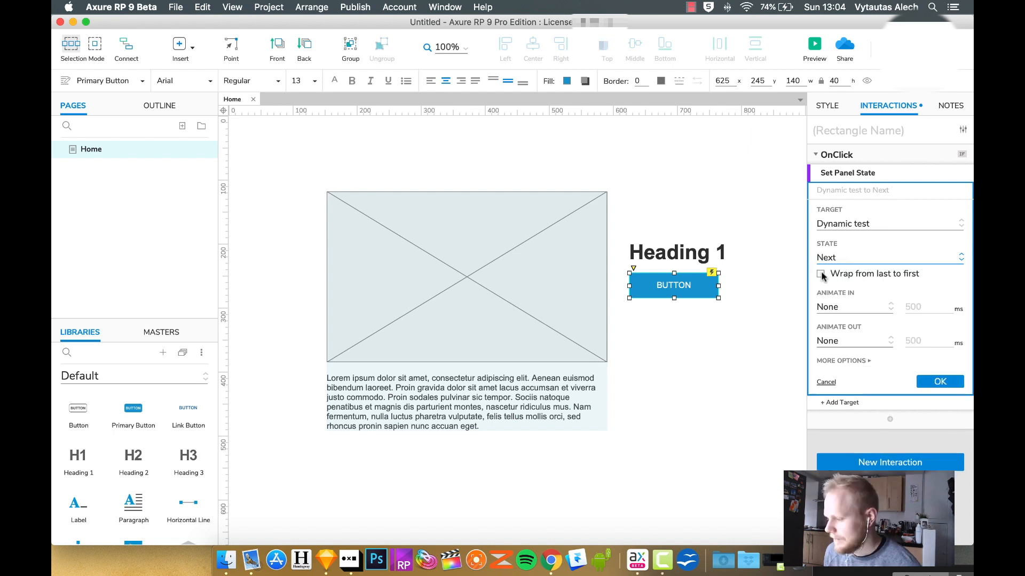
- Enable wrap from last to first, Flip Left entry animation, and Repeat every under More Options
click(821, 273)
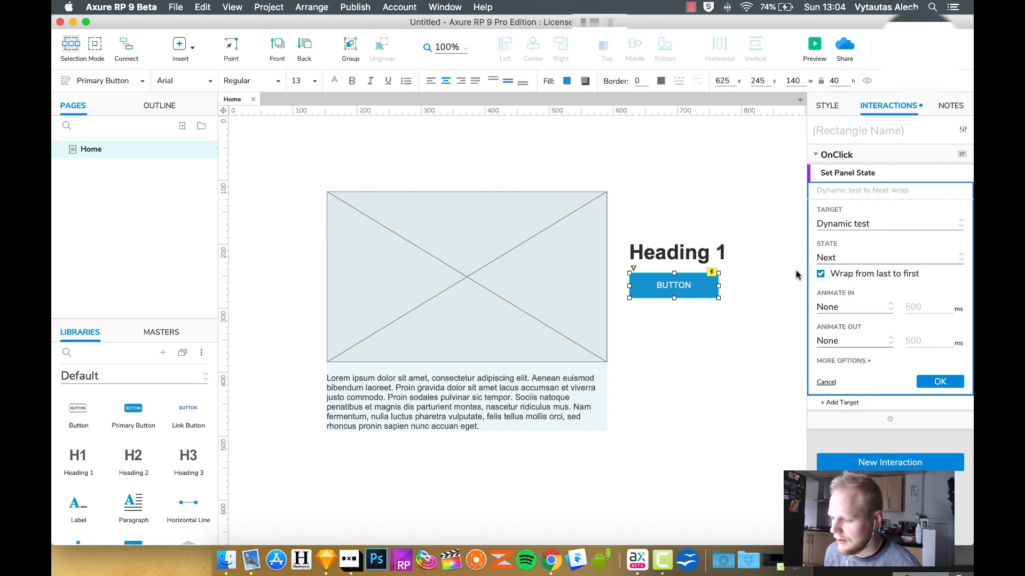
mouse_move(571, 148)
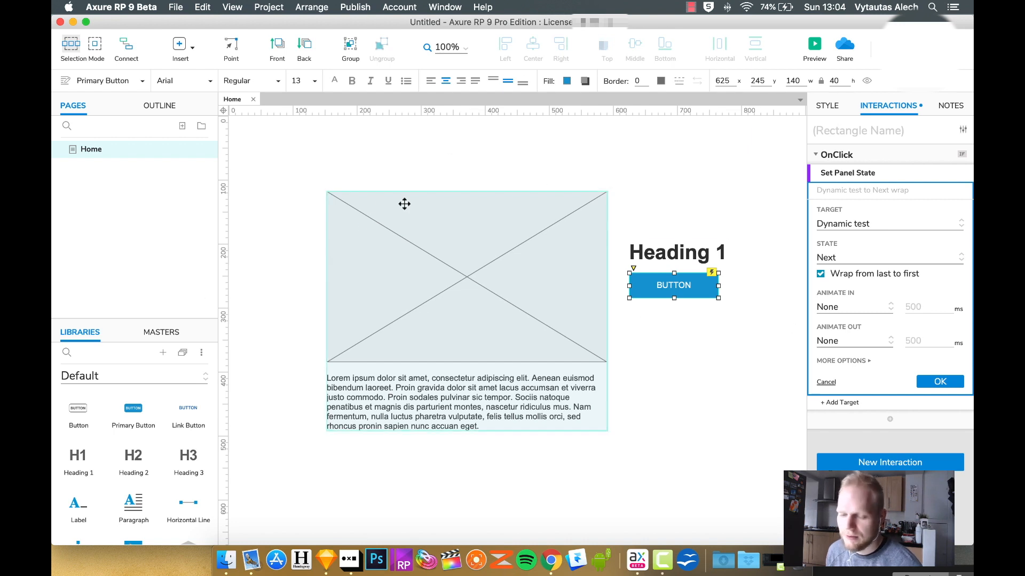
mouse_move(383, 275)
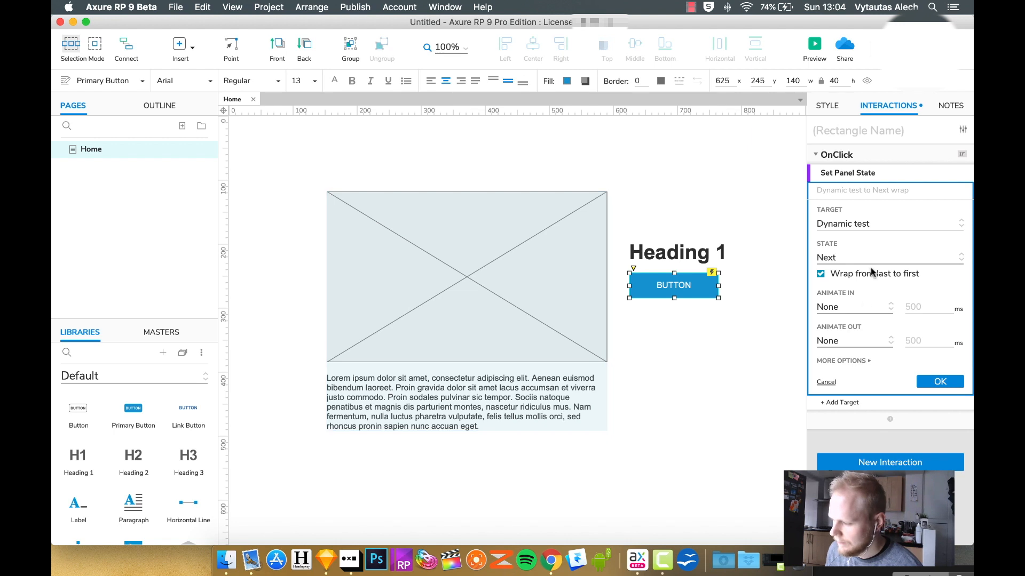
click(853, 306)
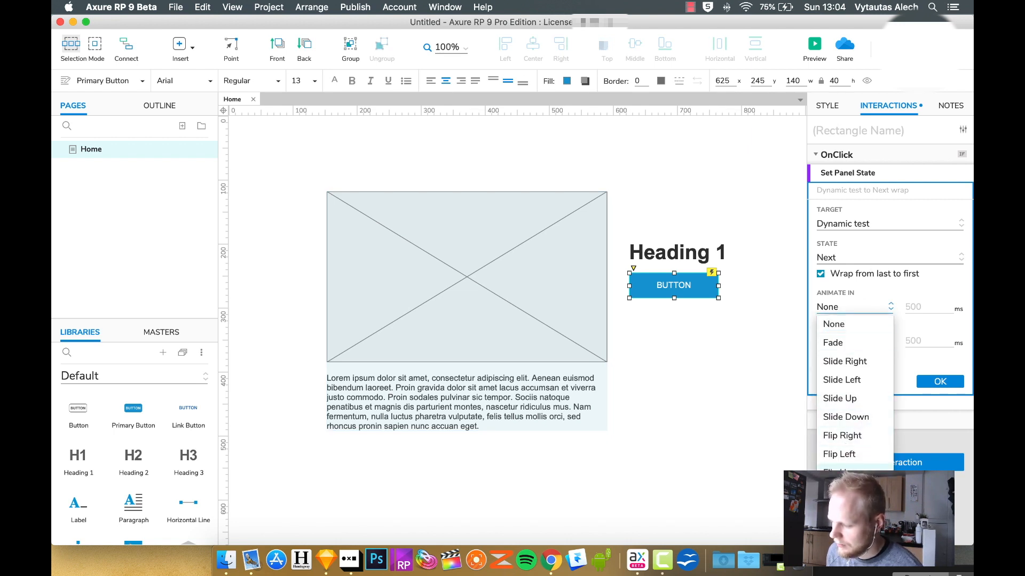
click(838, 454)
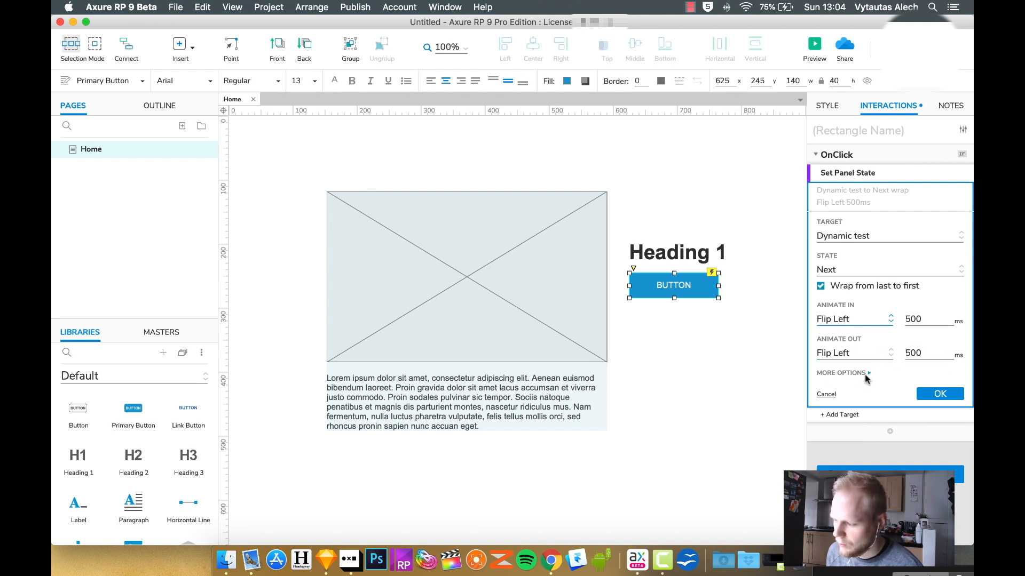
click(842, 373)
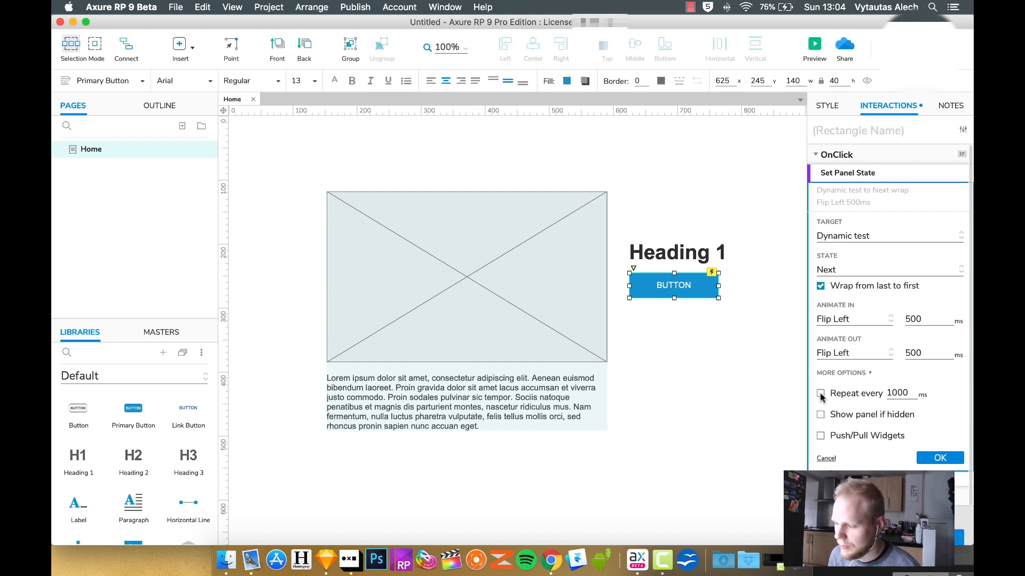
click(821, 393)
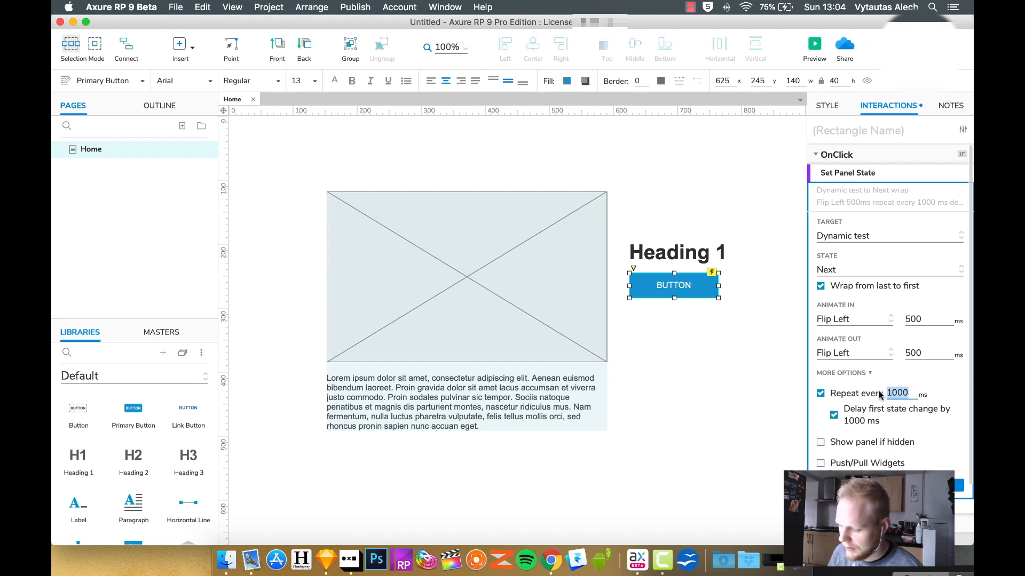
- Set the Repeat every interval to 3000 ms
text(3000)
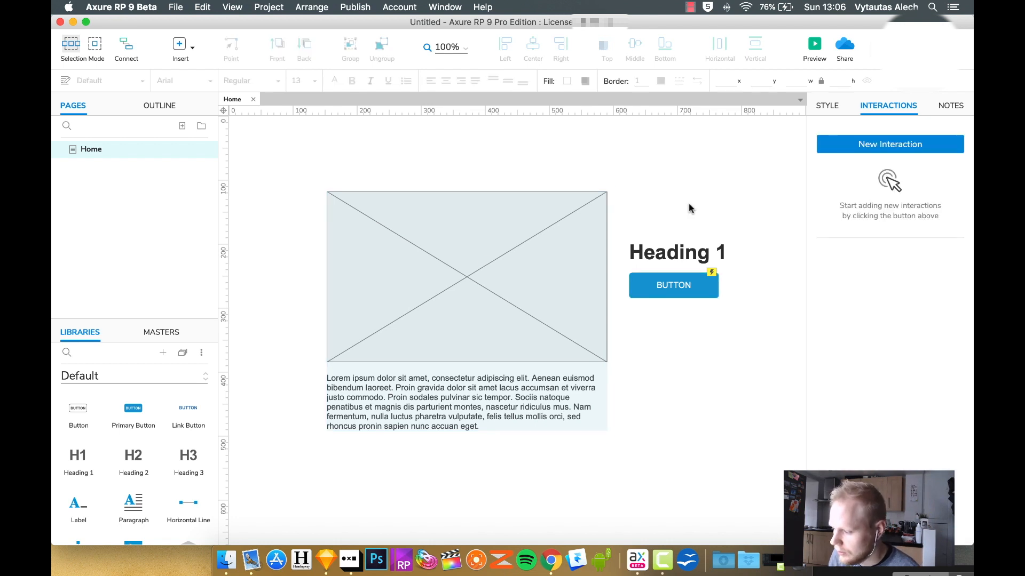
mouse_move(703, 203)
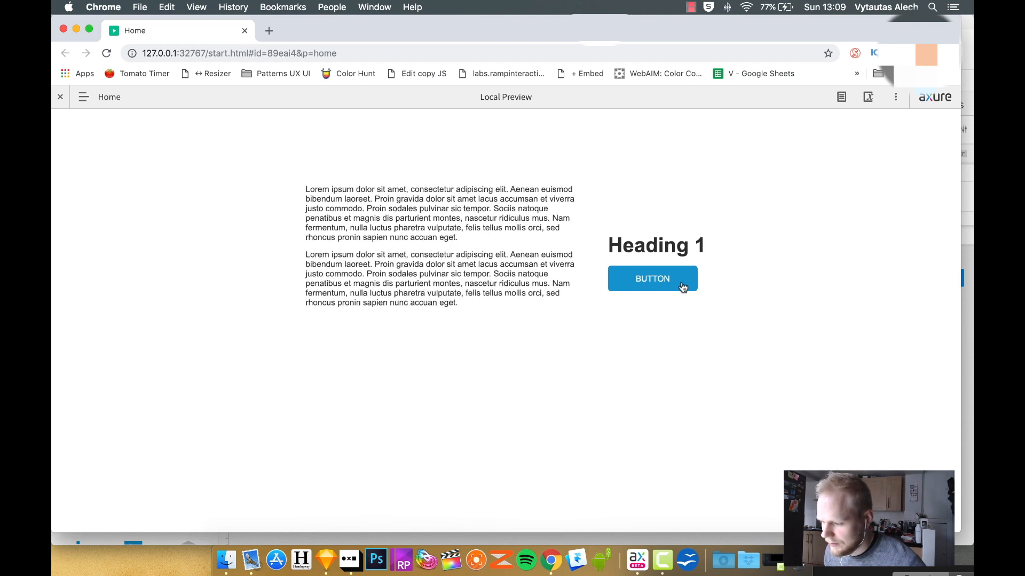
- Click BUTTON in the Chrome preview to flip the panel to its next state
click(651, 278)
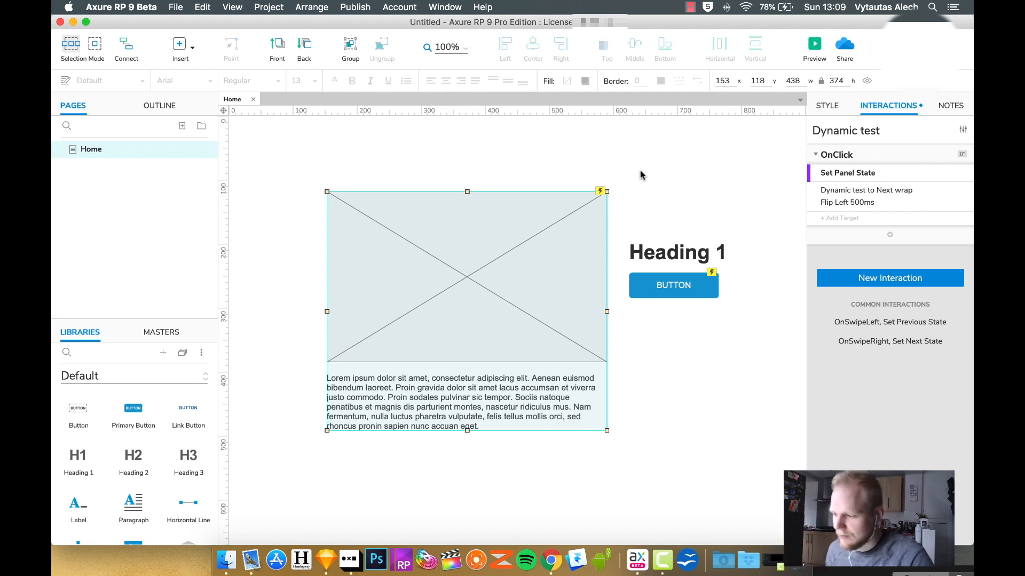
- Relaunch the preview and flip the panel to its next state twice with BUTTON
click(813, 44)
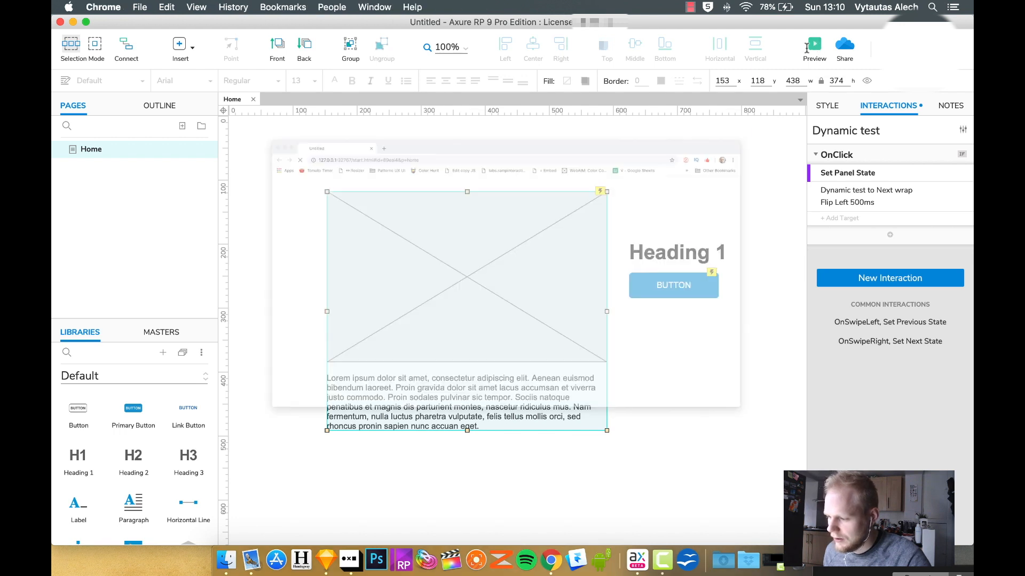
click(814, 47)
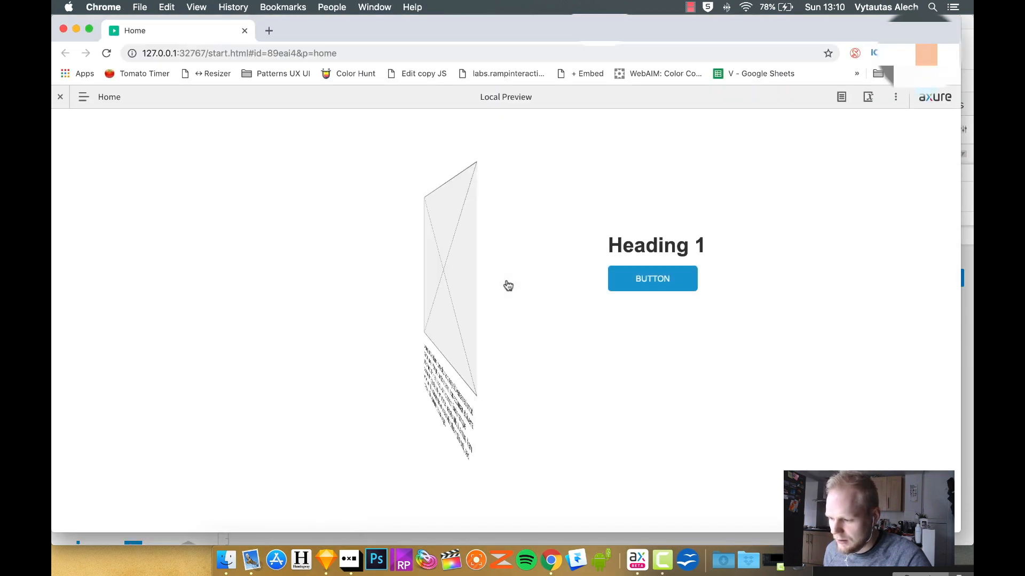
click(652, 278)
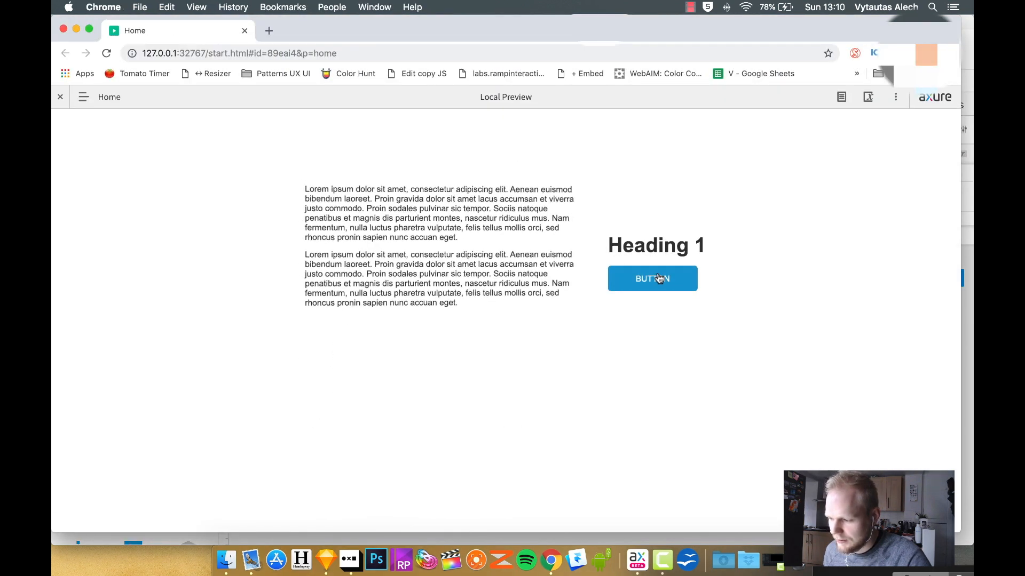
mouse_move(443, 283)
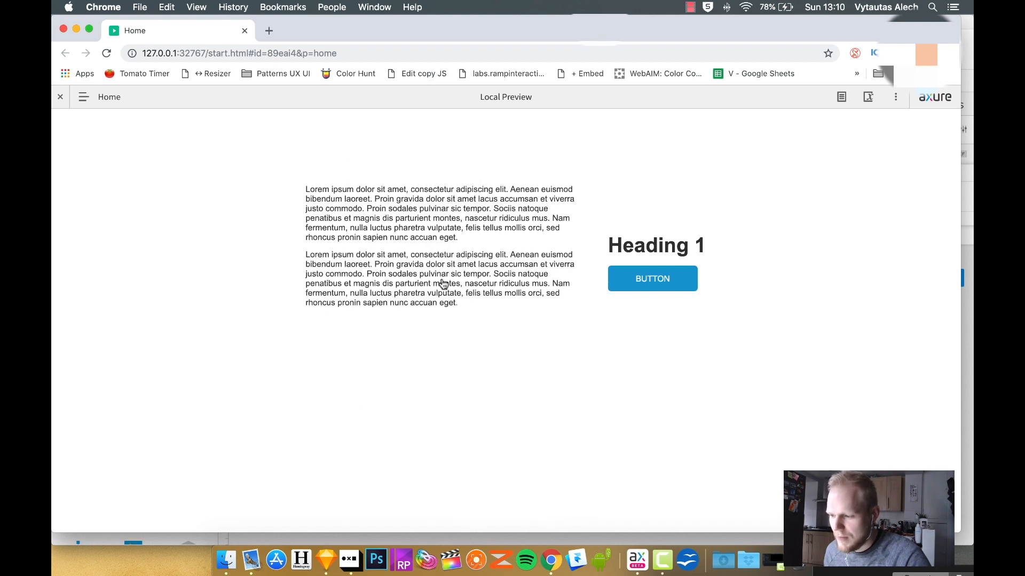